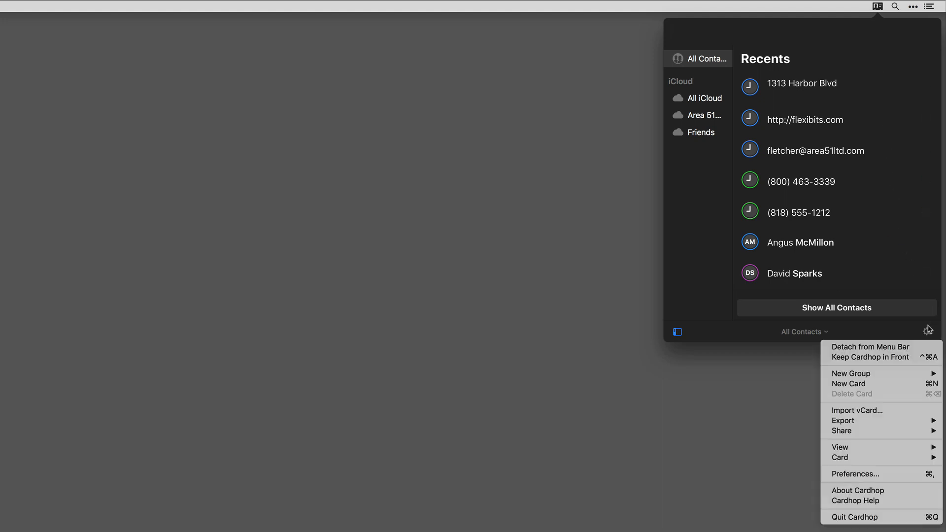
pyautogui.moveTo(876, 476)
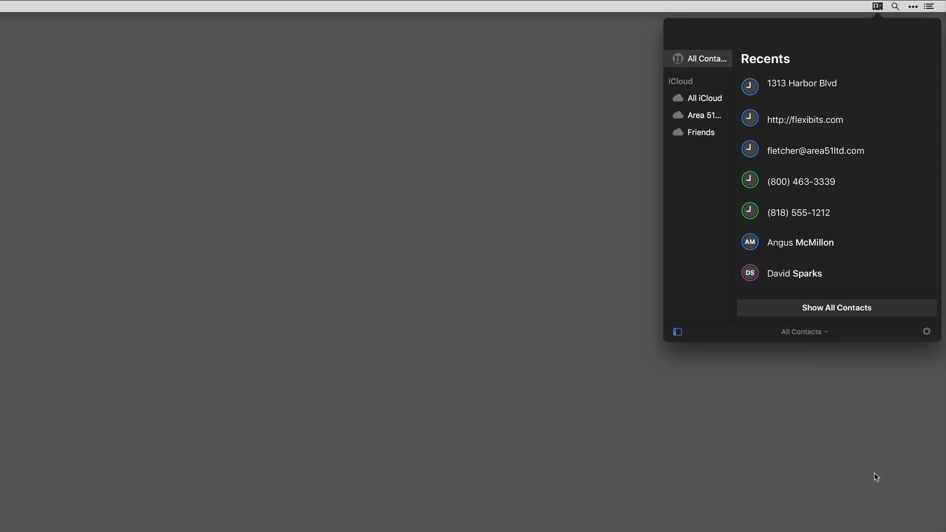
# Open Cardhop's preferences from the contacts window's options list
pyautogui.click(927, 331)
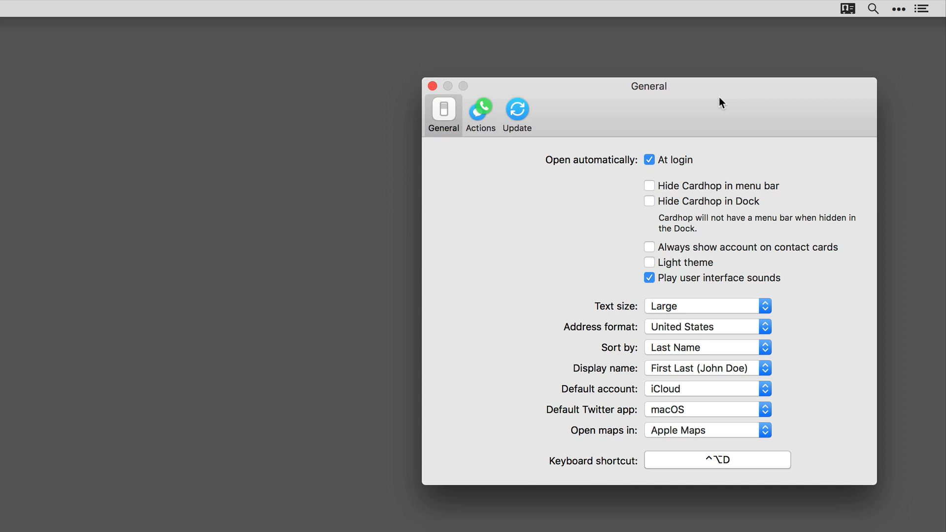
pyautogui.moveTo(673, 173)
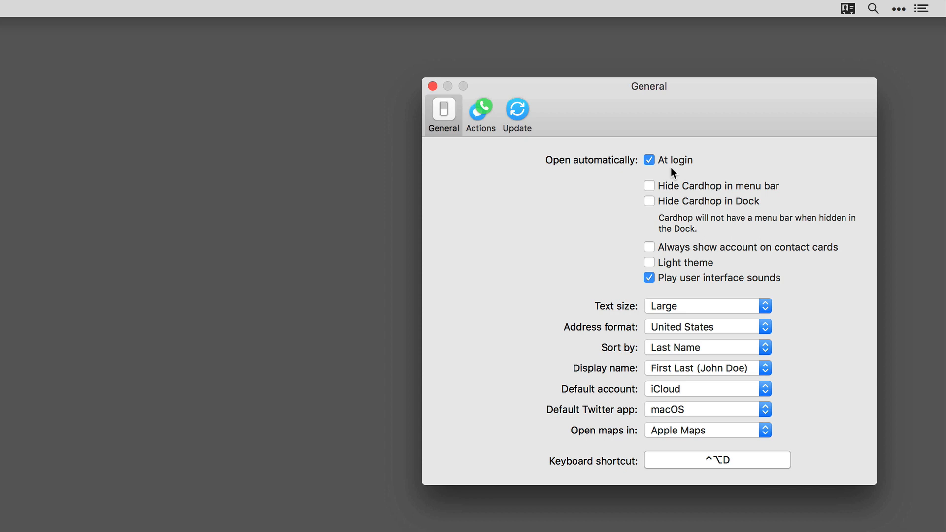
# Toggle Hide Cardhop in menu bar on and back off, then enable the Light theme
pyautogui.click(649, 185)
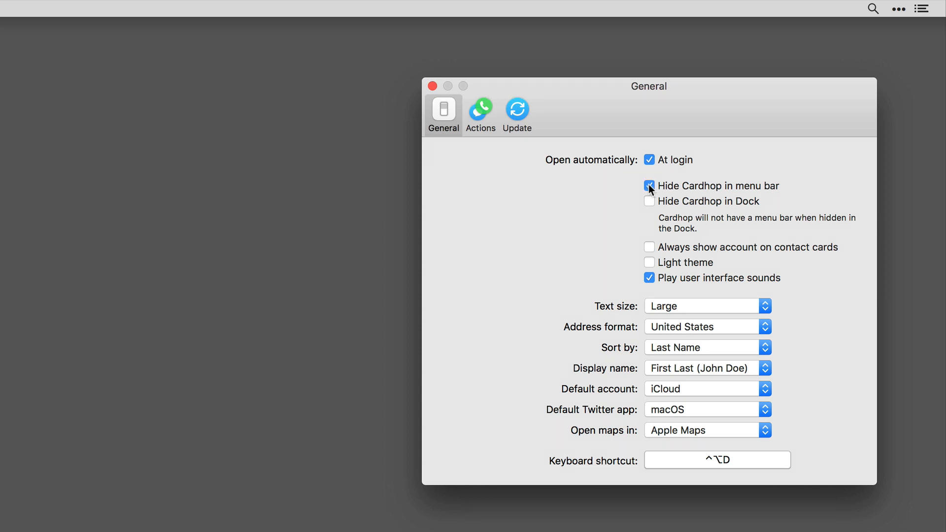
pyautogui.click(649, 186)
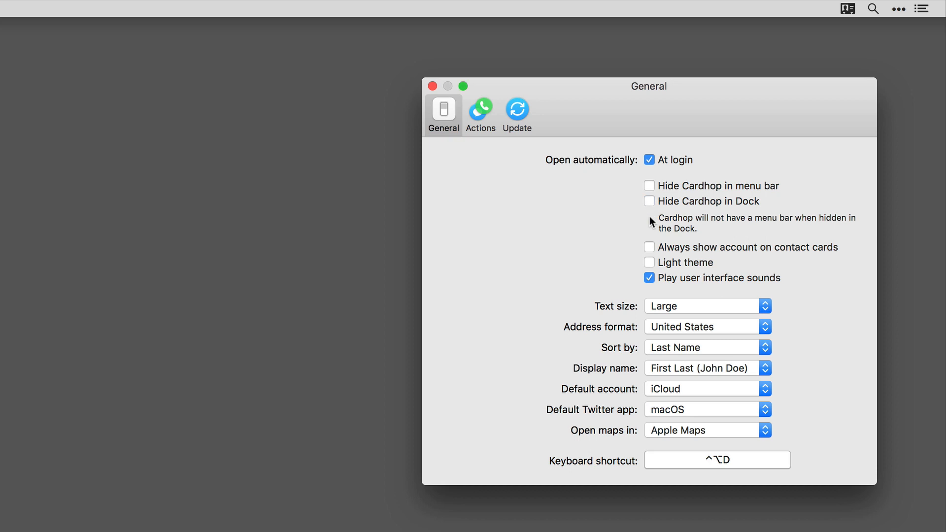
pyautogui.moveTo(655, 256)
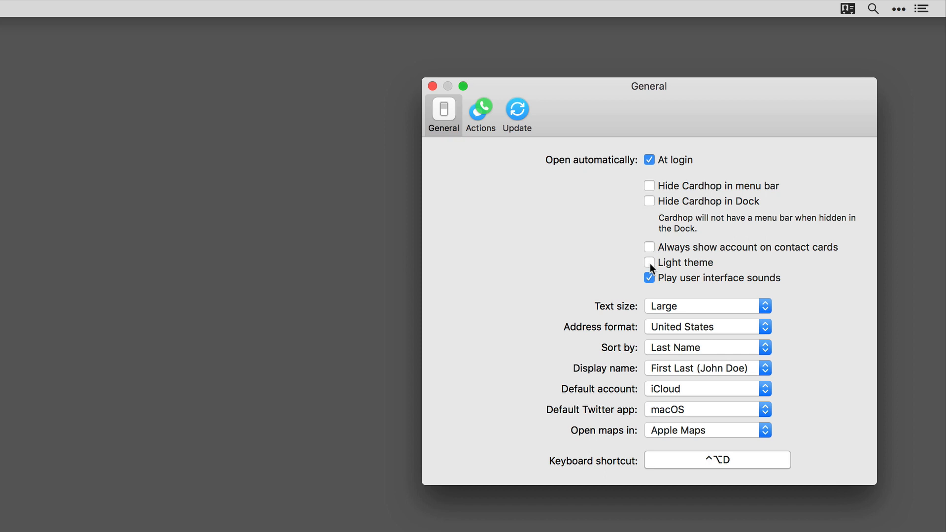
pyautogui.click(649, 261)
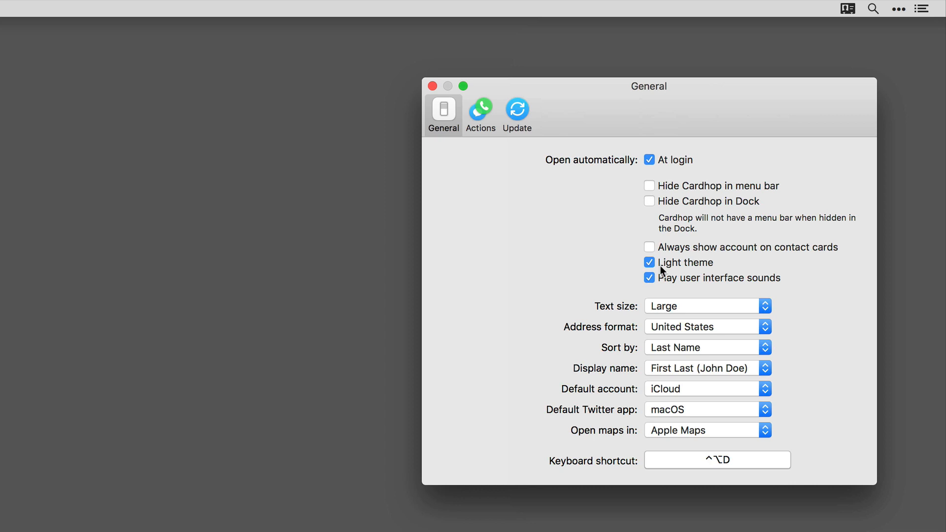
pyautogui.moveTo(666, 287)
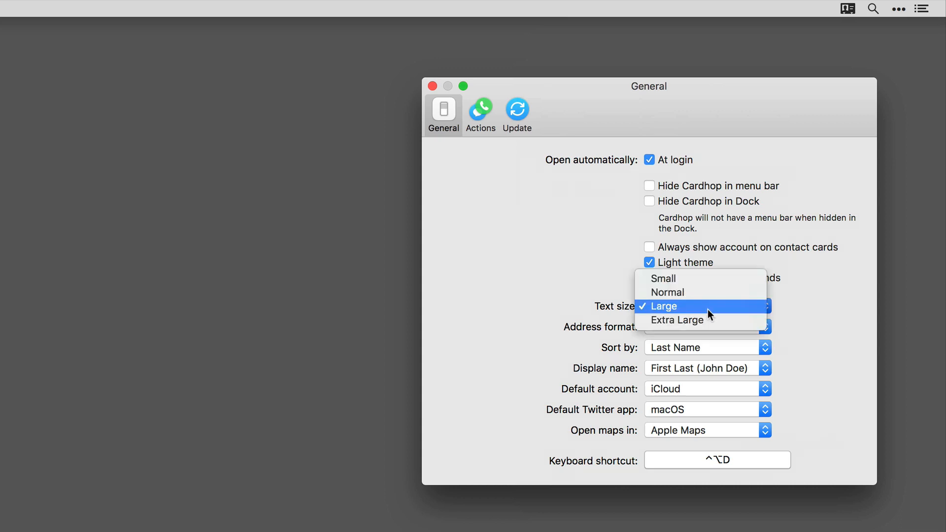
pyautogui.moveTo(706, 320)
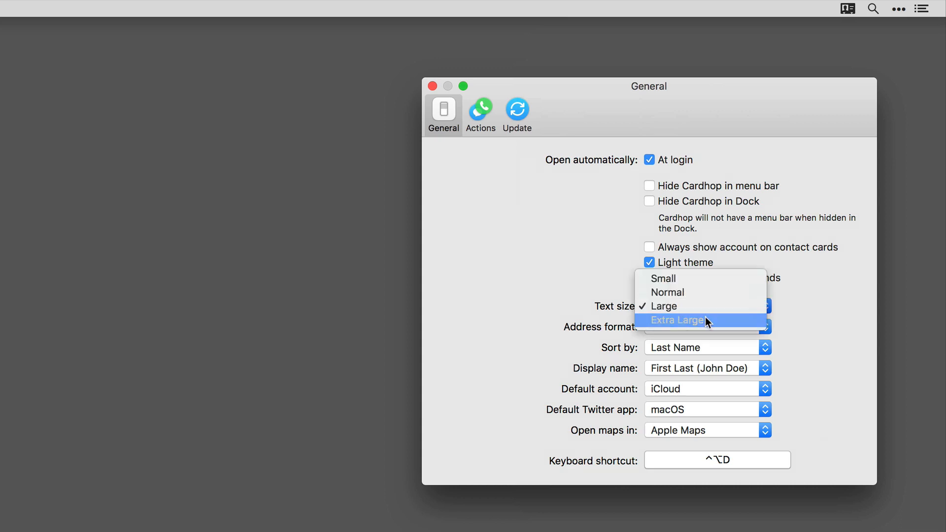
# Set text size to Extra Large then Normal; keep macOS for Twitter and Apple Maps
pyautogui.click(677, 320)
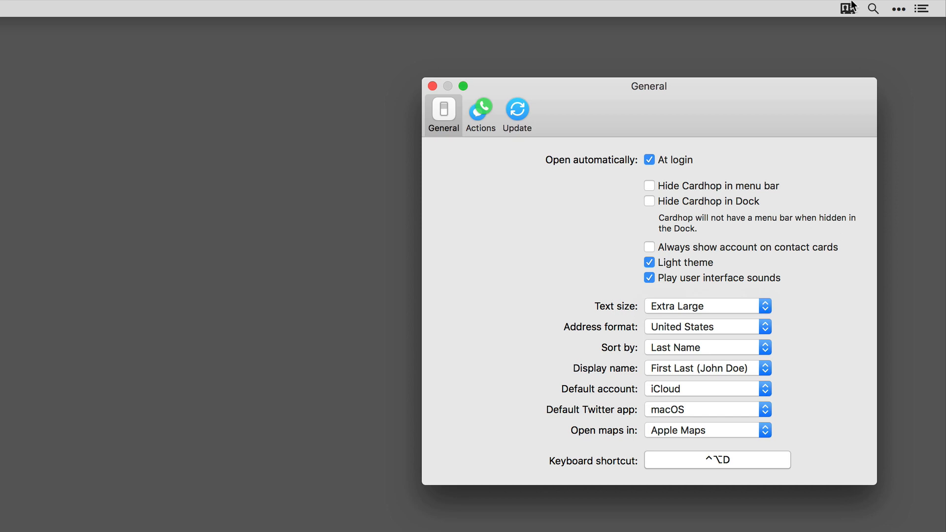
pyautogui.moveTo(793, 107)
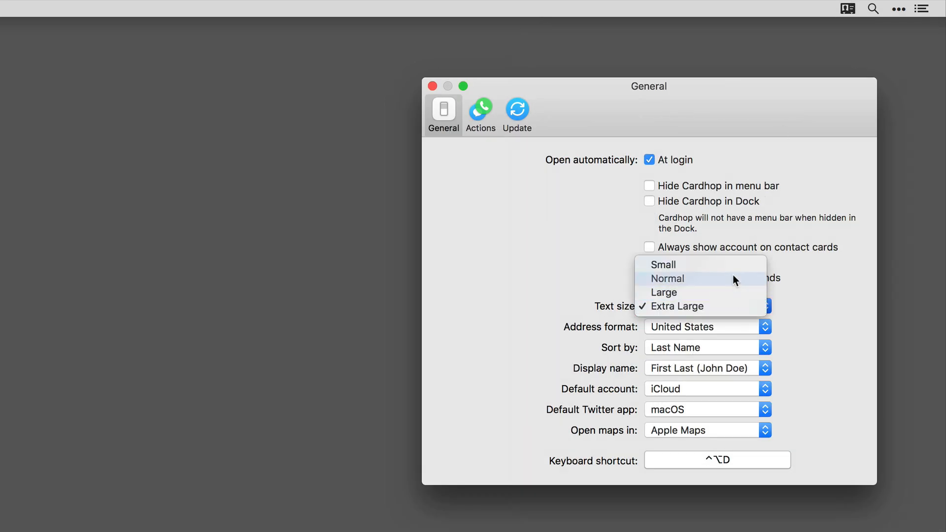
pyautogui.click(667, 278)
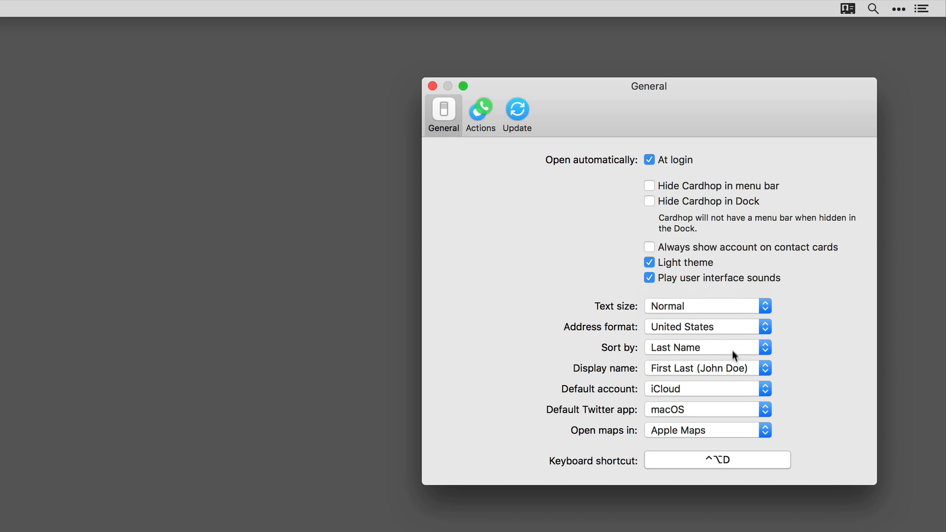
pyautogui.moveTo(729, 379)
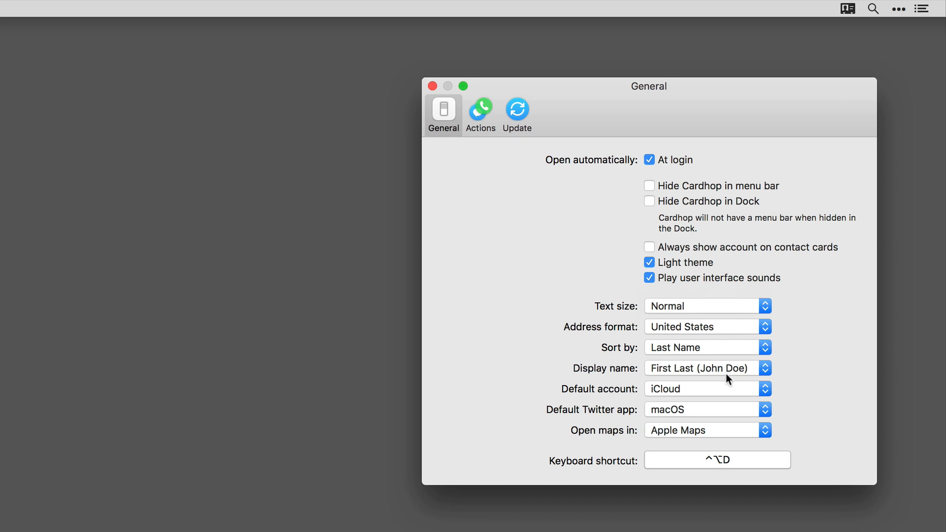
pyautogui.moveTo(728, 398)
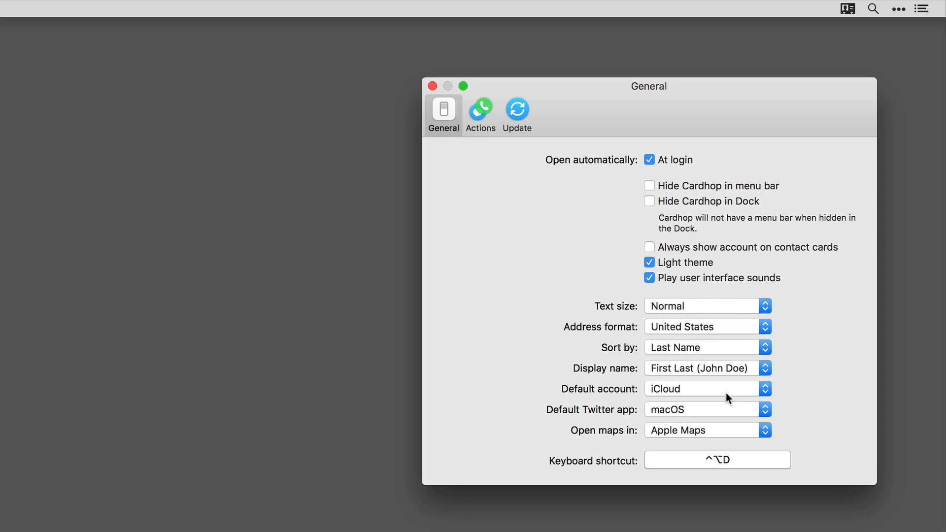
pyautogui.moveTo(728, 417)
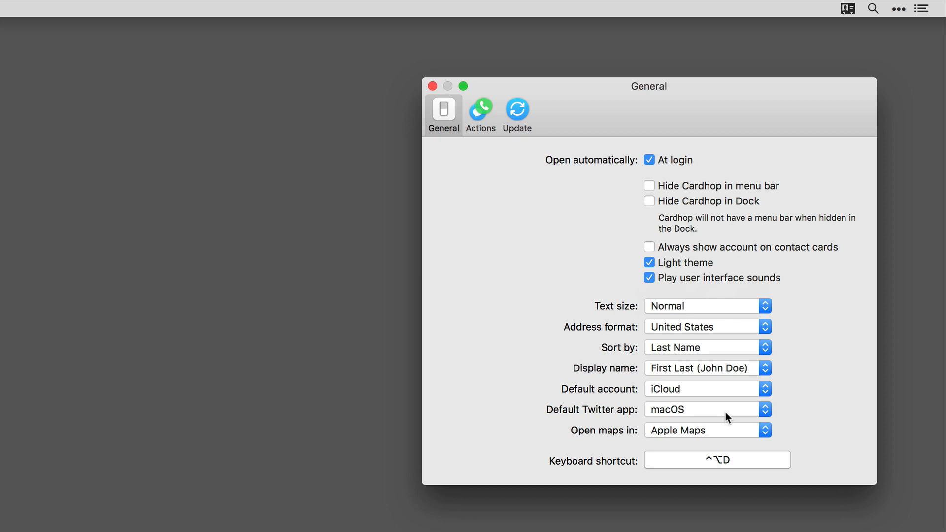
pyautogui.click(707, 409)
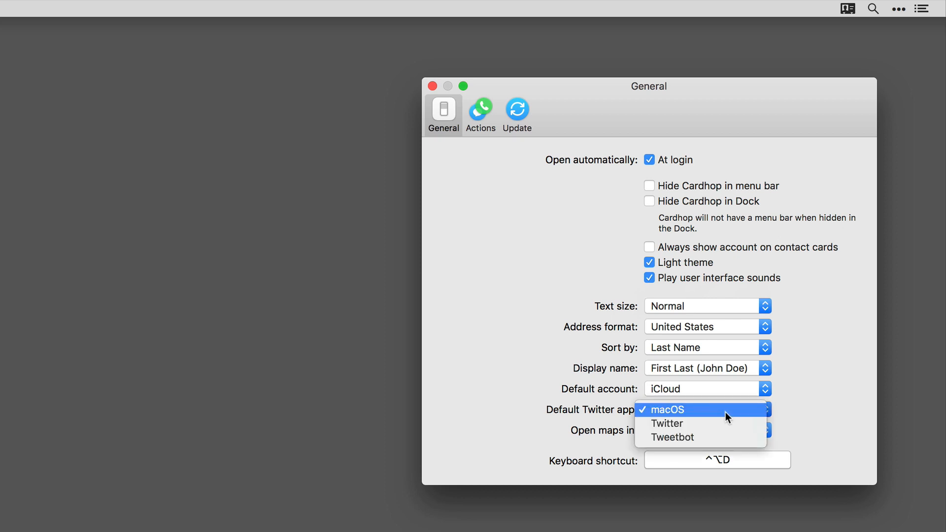
pyautogui.click(666, 409)
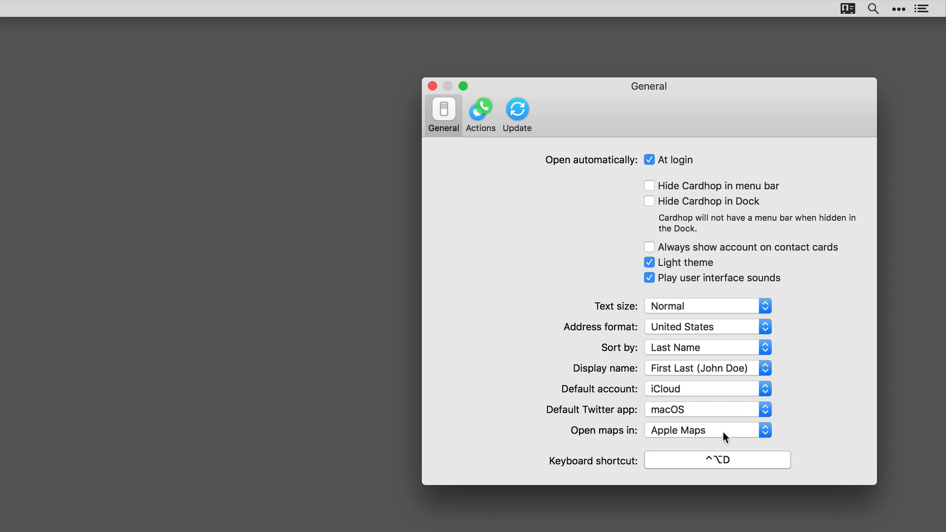
pyautogui.click(708, 429)
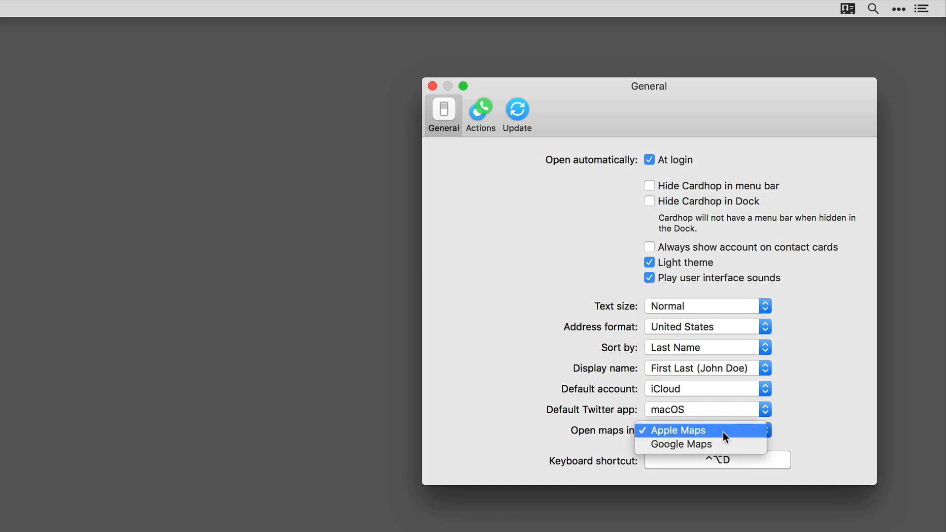
pyautogui.click(675, 430)
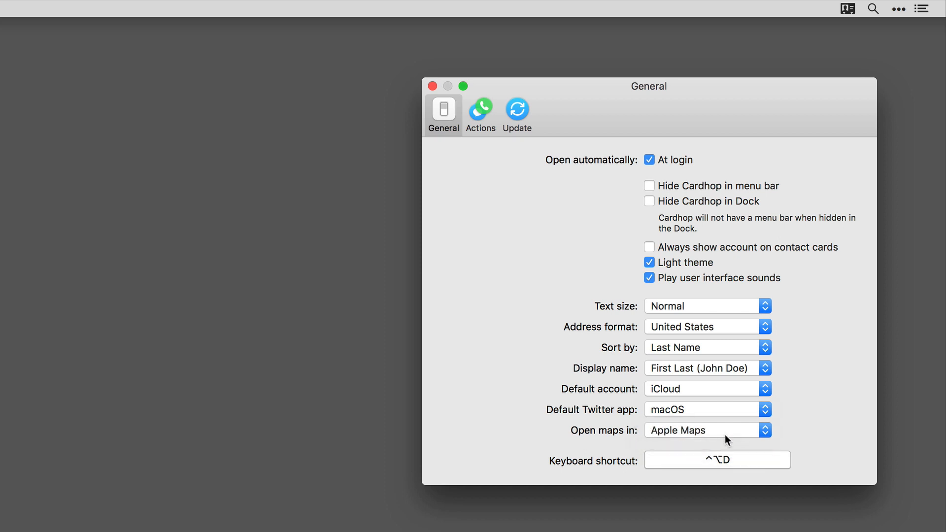
pyautogui.moveTo(741, 463)
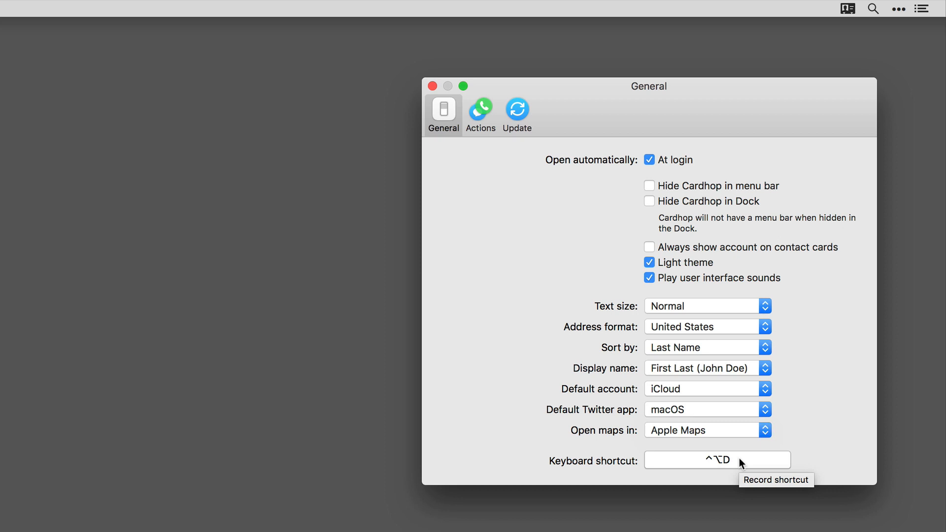
pyautogui.moveTo(731, 451)
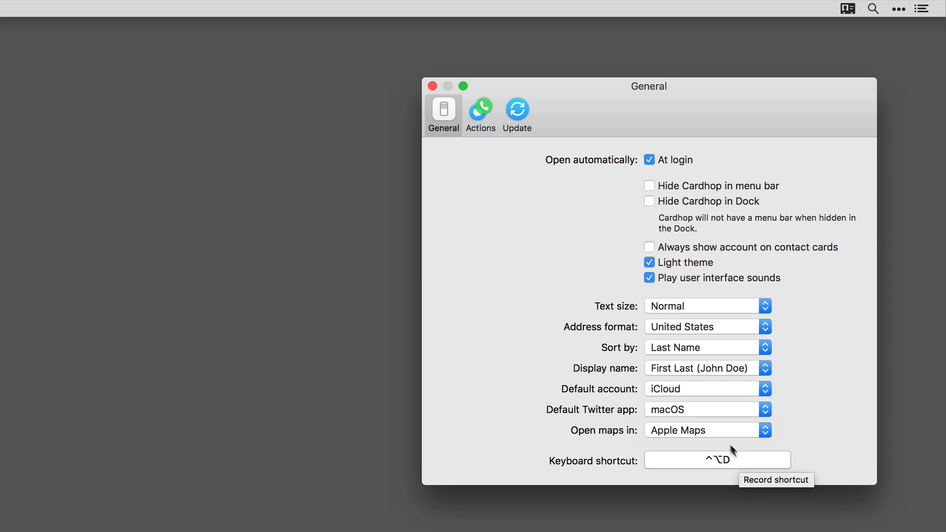
pyautogui.click(480, 114)
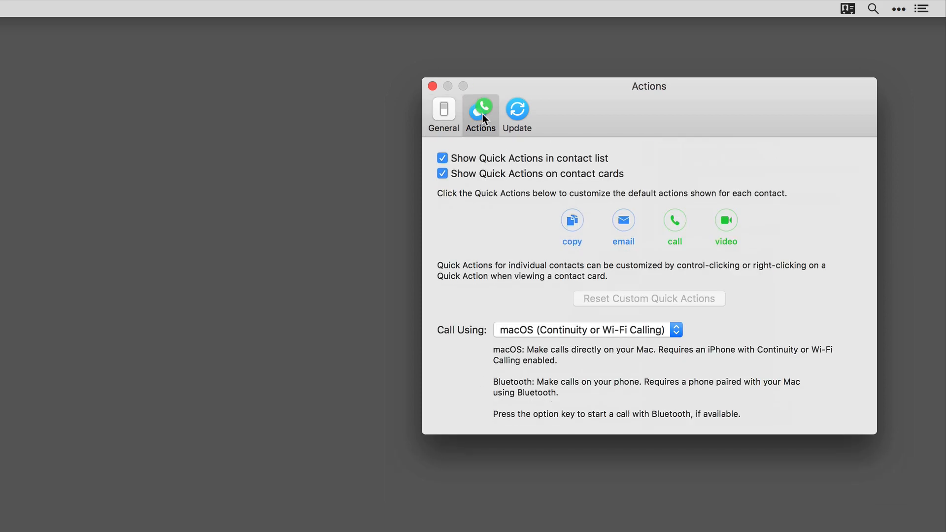
pyautogui.moveTo(488, 170)
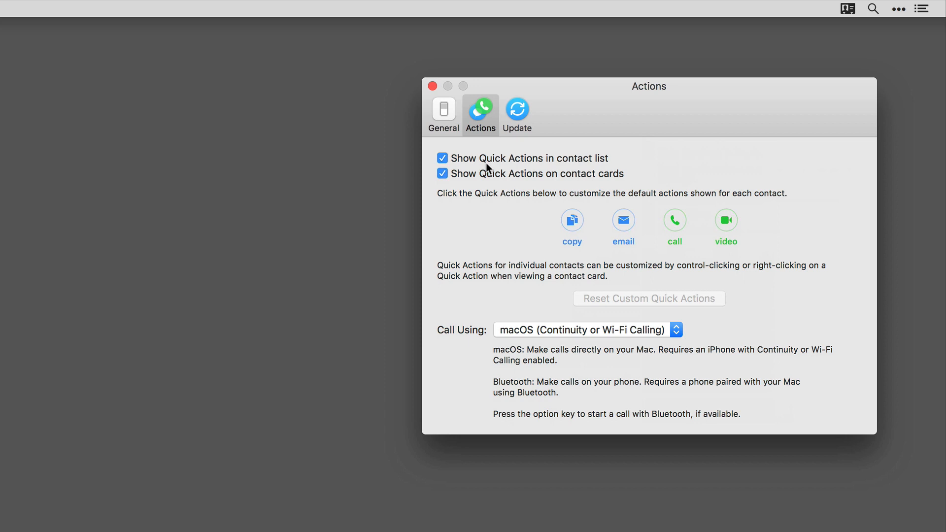
pyautogui.moveTo(488, 182)
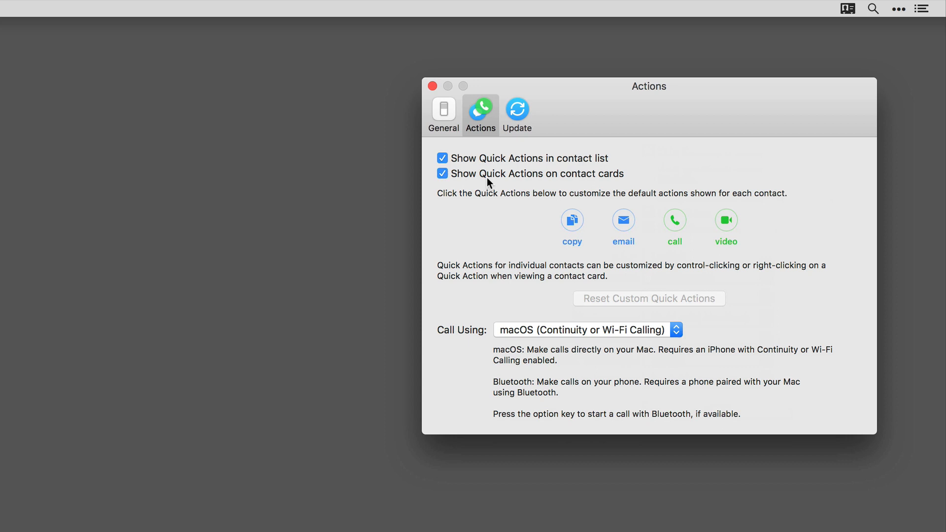
pyautogui.moveTo(564, 226)
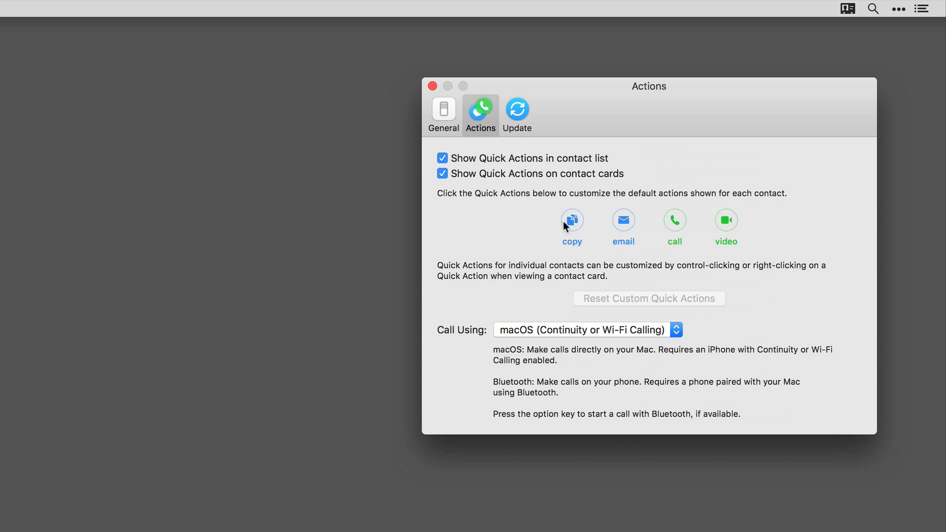
pyautogui.click(572, 220)
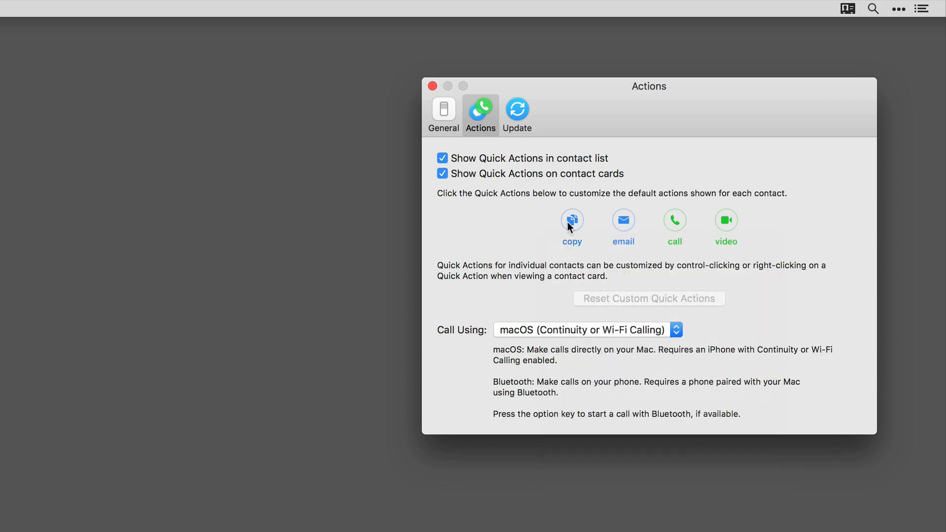
pyautogui.moveTo(628, 294)
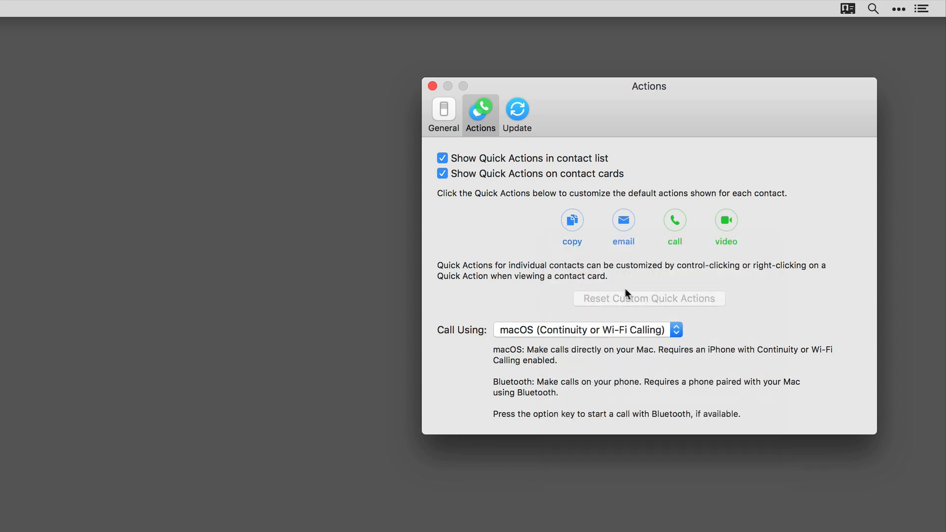
pyautogui.moveTo(639, 304)
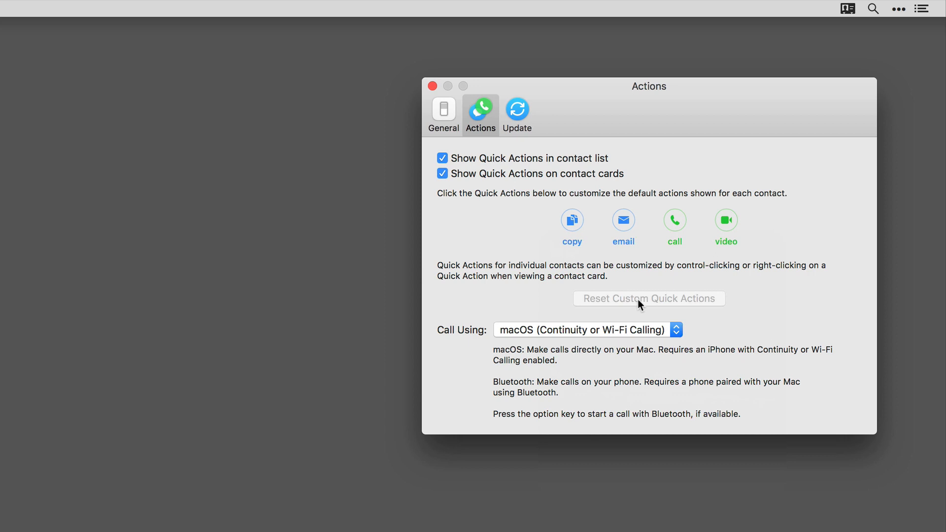
pyautogui.moveTo(672, 339)
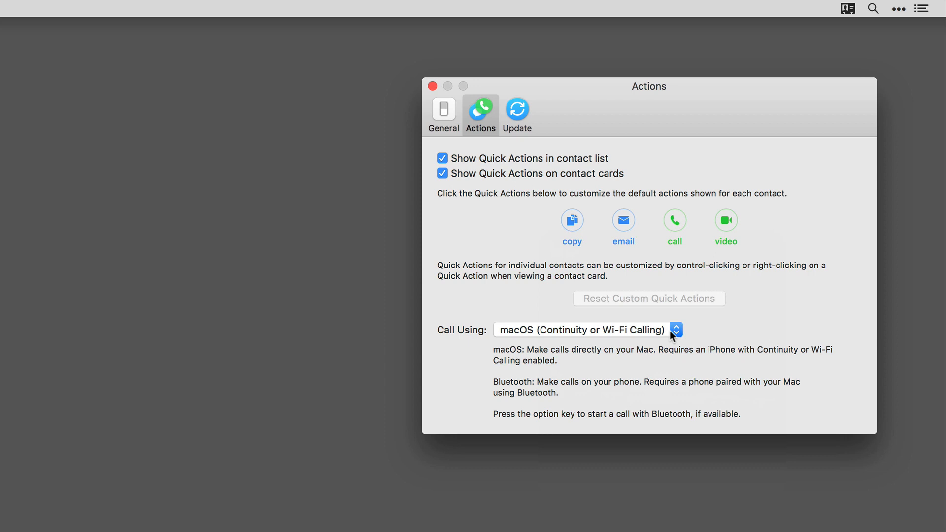
pyautogui.moveTo(550, 154)
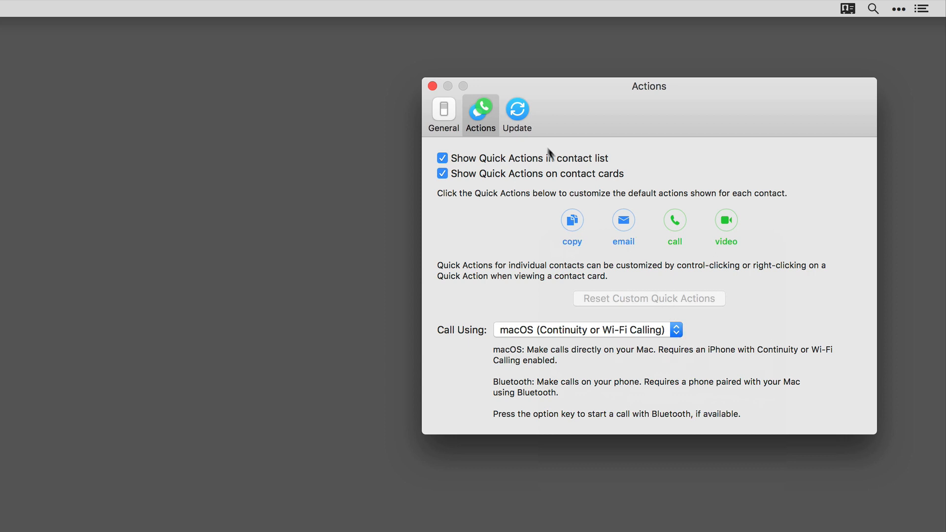
pyautogui.click(516, 113)
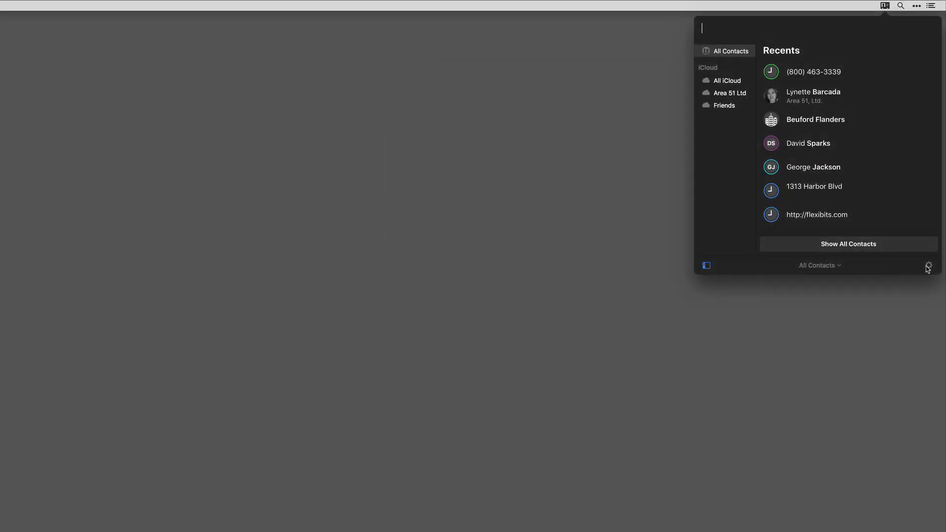
# Detach the contacts window into a floating window, reattach it, and reopen its options
pyautogui.click(928, 266)
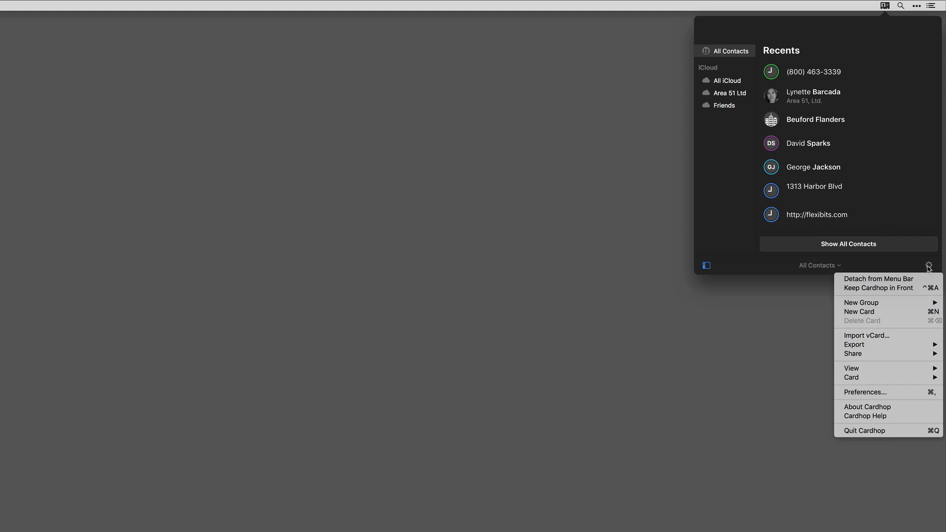
pyautogui.moveTo(878, 279)
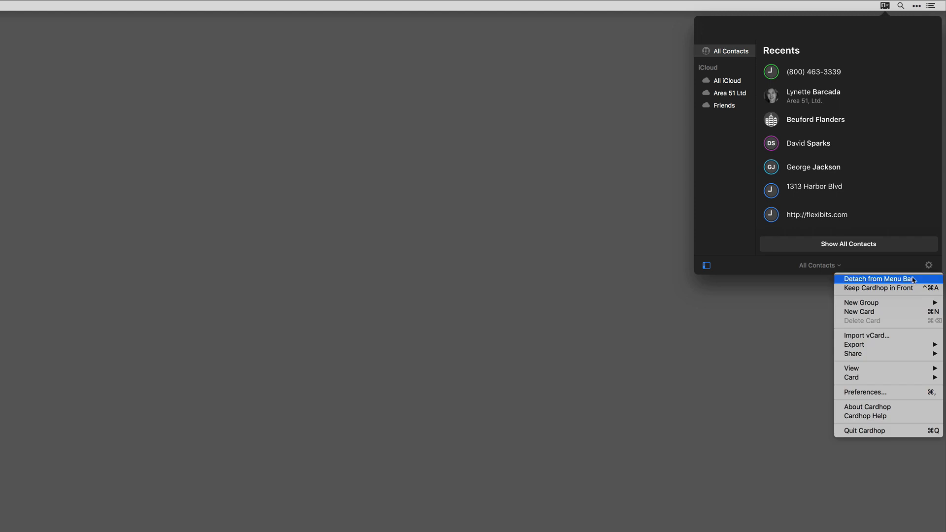
pyautogui.moveTo(888, 279)
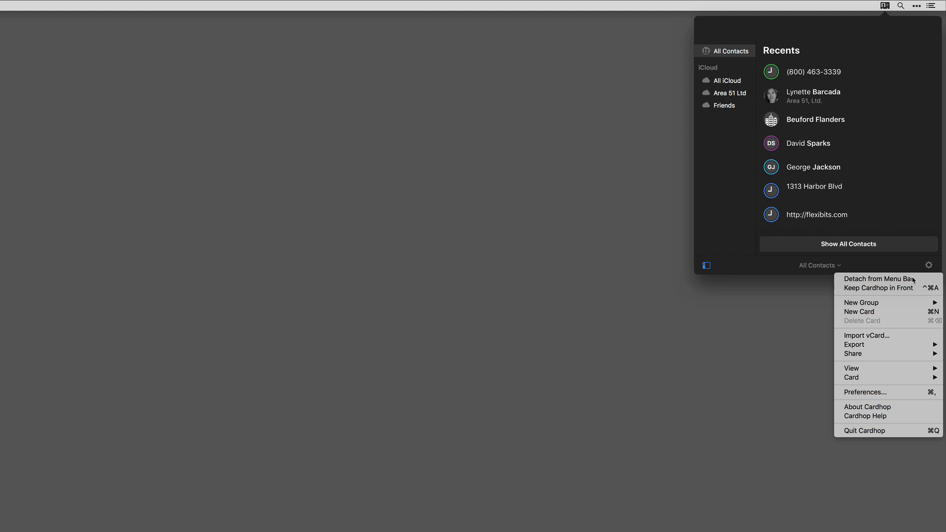
pyautogui.click(878, 277)
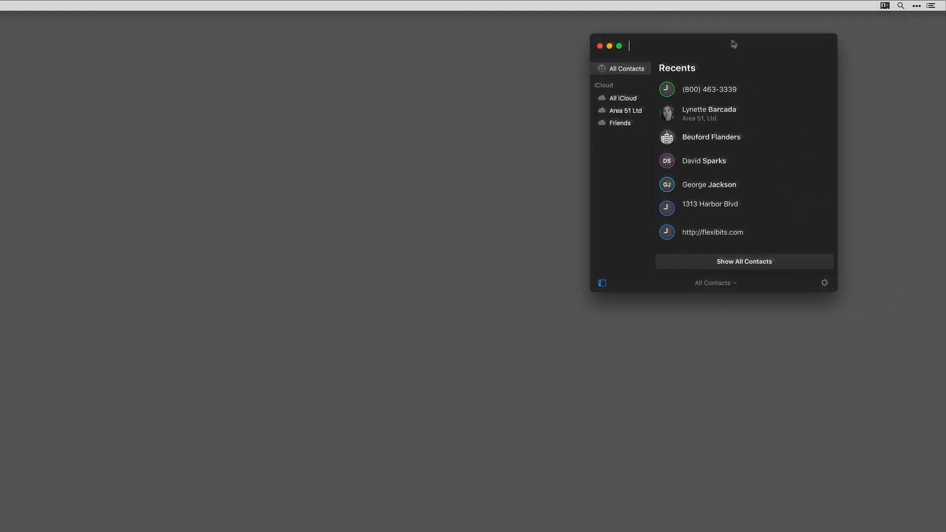
pyautogui.click(825, 283)
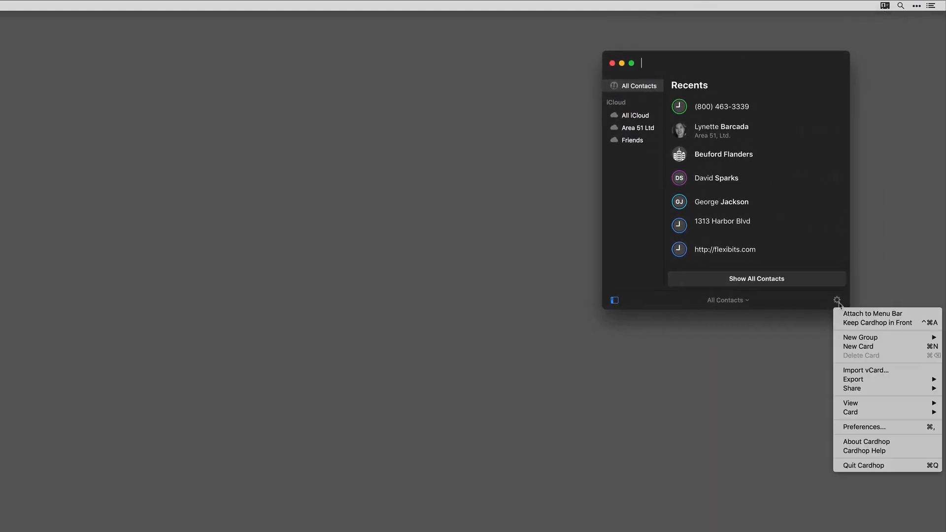
pyautogui.click(873, 314)
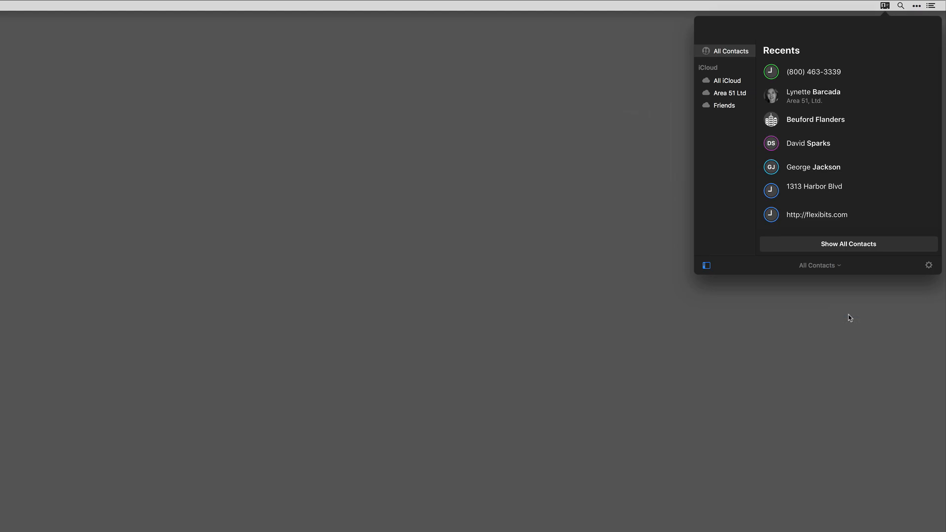
pyautogui.click(929, 265)
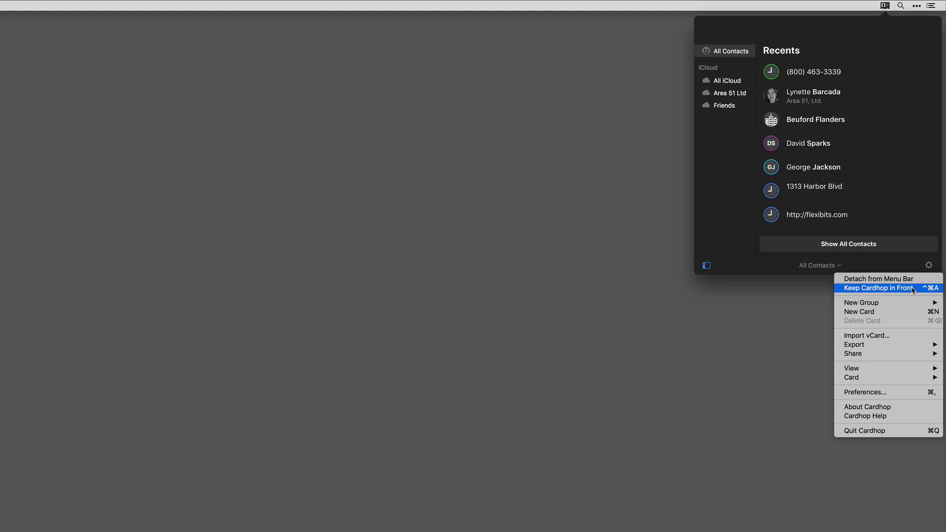
pyautogui.moveTo(911, 292)
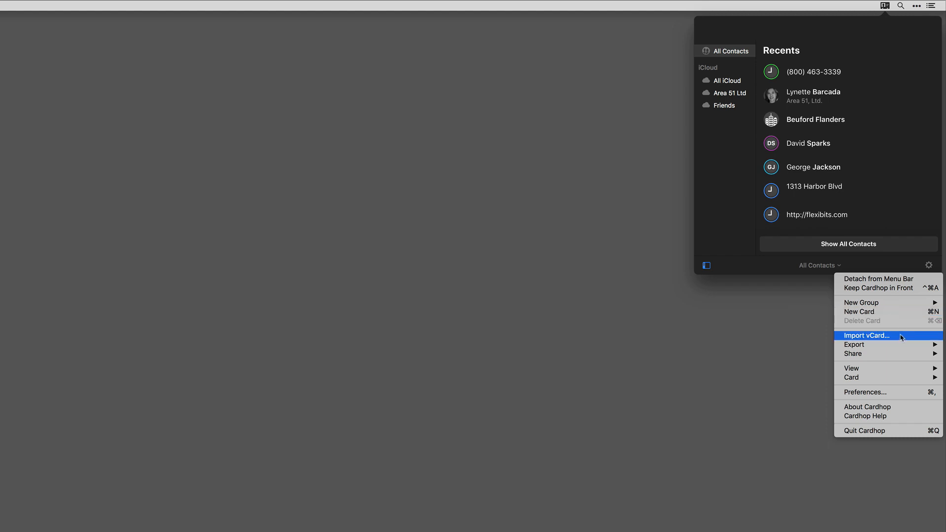
pyautogui.moveTo(854, 344)
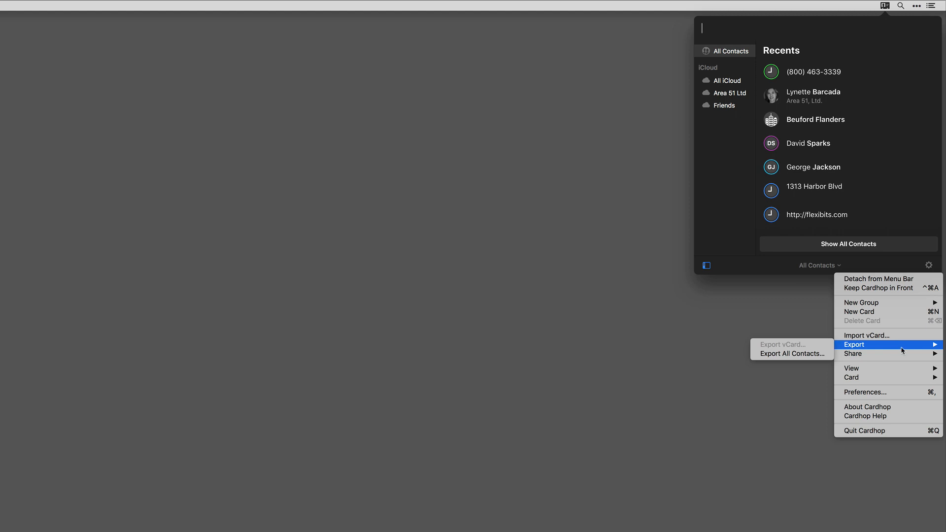
pyautogui.click(813, 96)
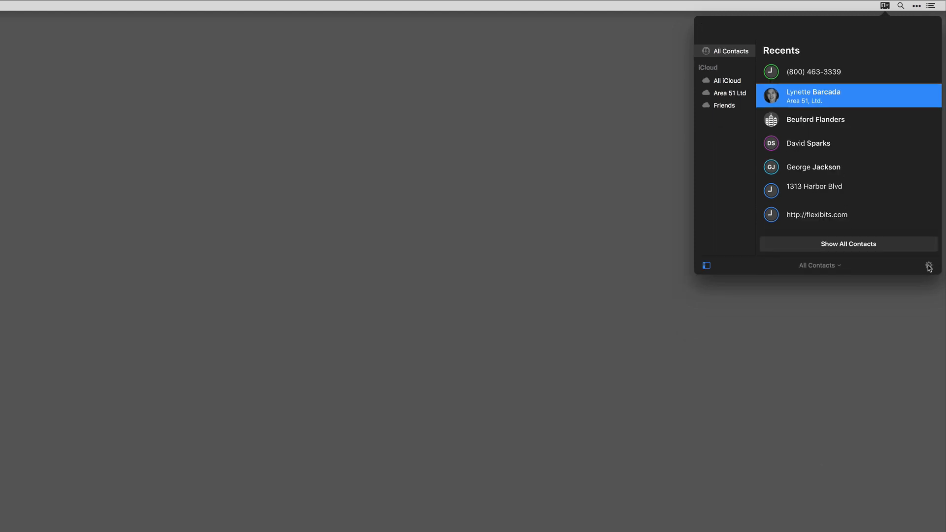
# Open the gear options offering Delete, Preferences, Help and Quit Cardhop
pyautogui.click(929, 266)
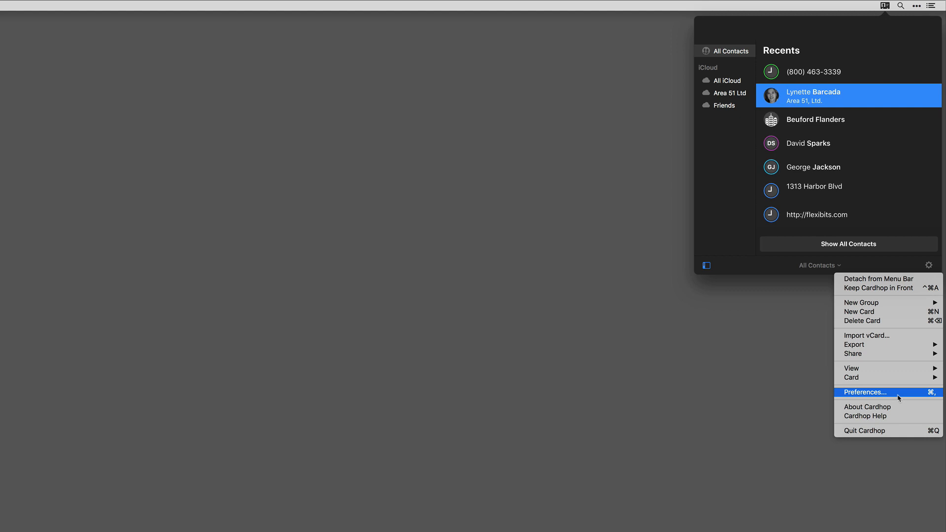
pyautogui.moveTo(882, 416)
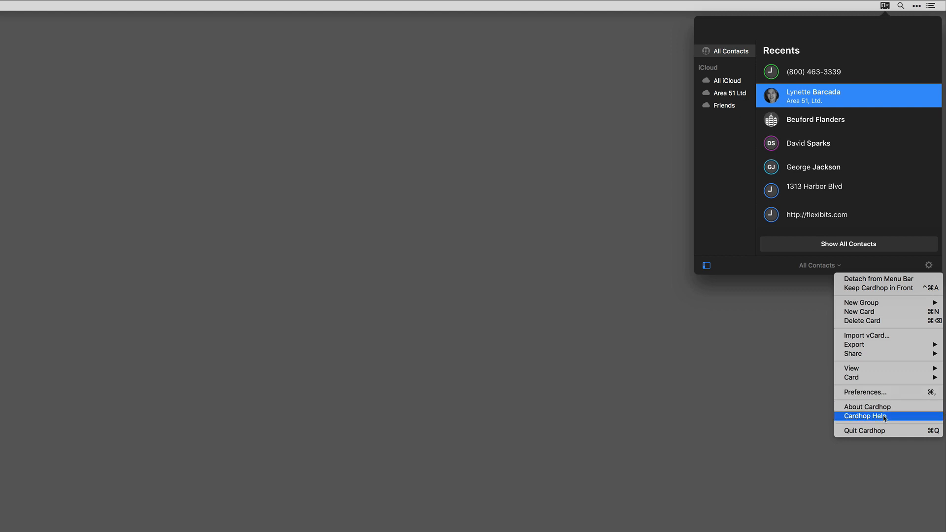
pyautogui.moveTo(864, 430)
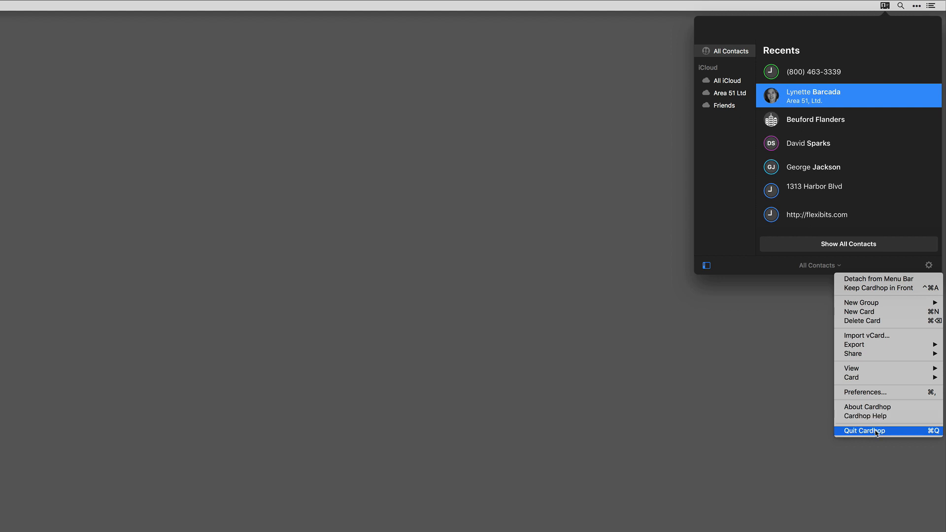